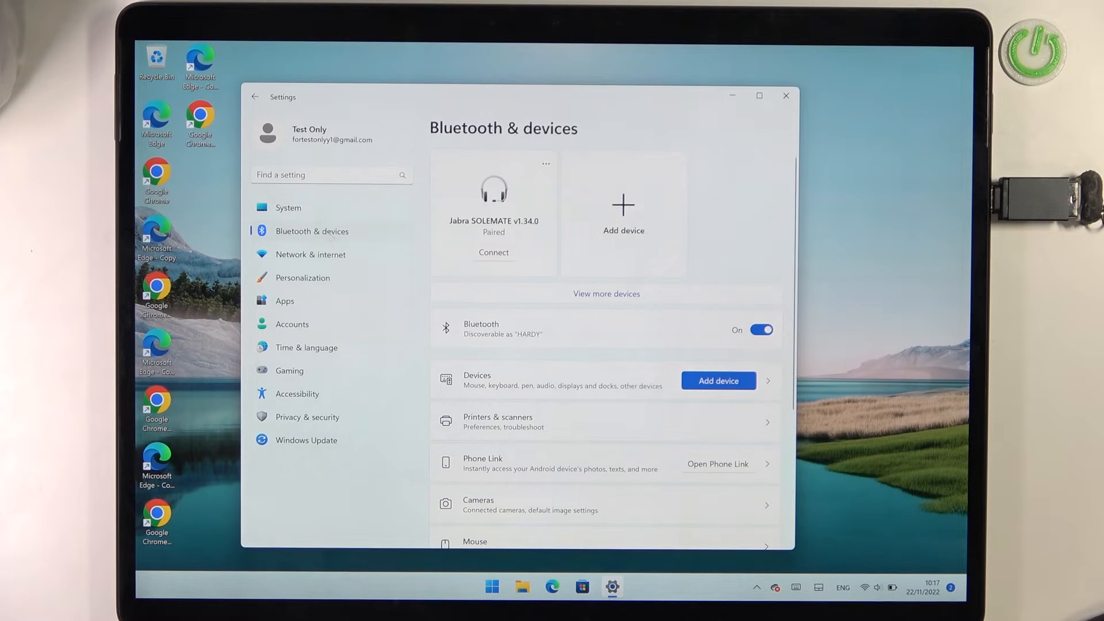
Switch from Bluetooth & devices, with the Jabra headset paired, to the System page
{"action": "left_click", "coordinate": [288, 207]}
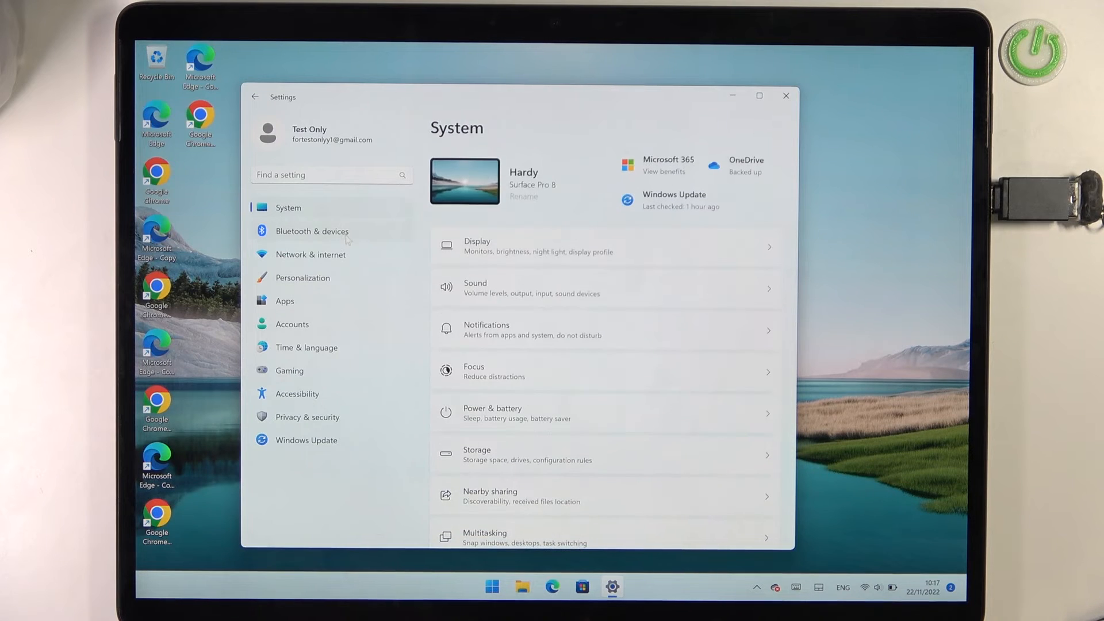